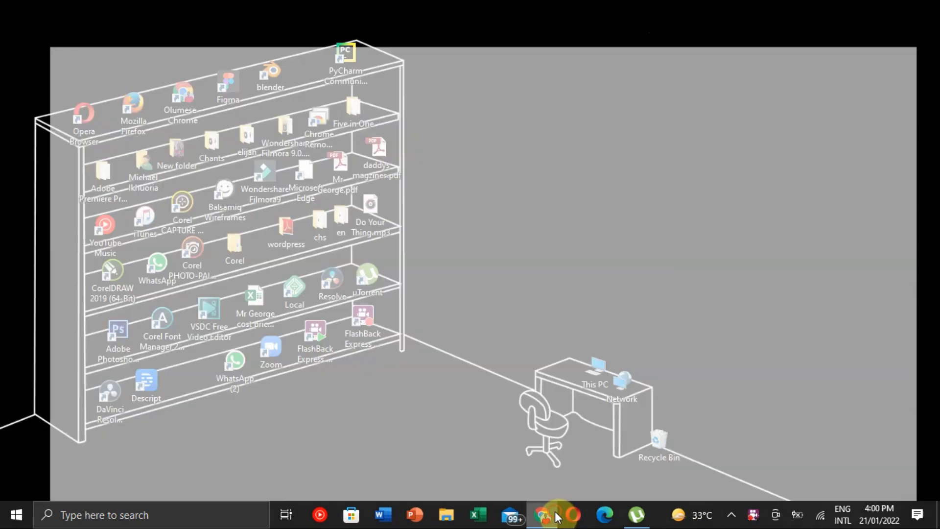
Bring up the naizon.com Facebook page in Chrome and scroll to its management options.
left_click(542, 515)
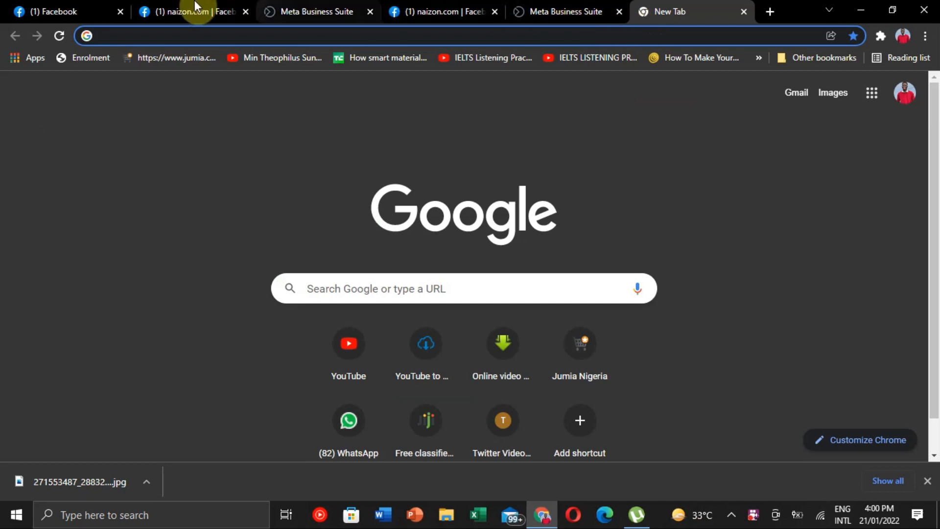
left_click(192, 11)
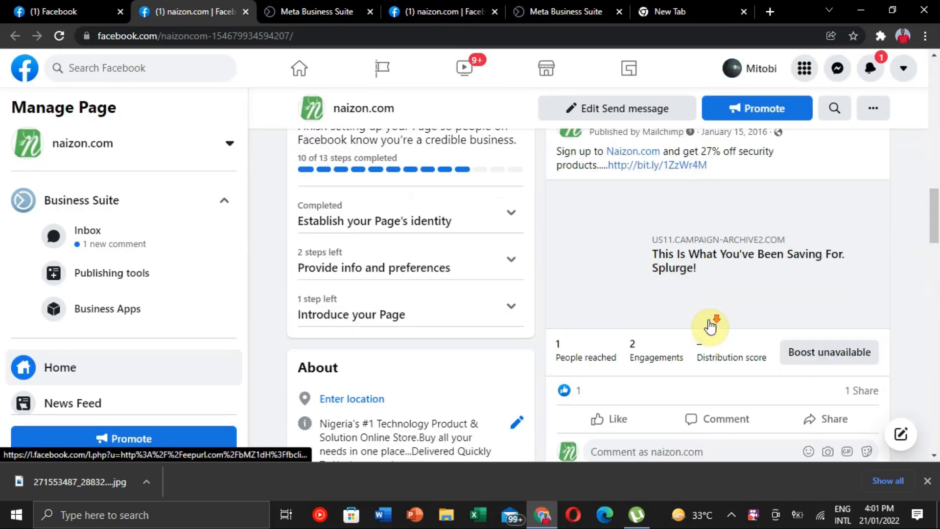
scroll("down", 3)
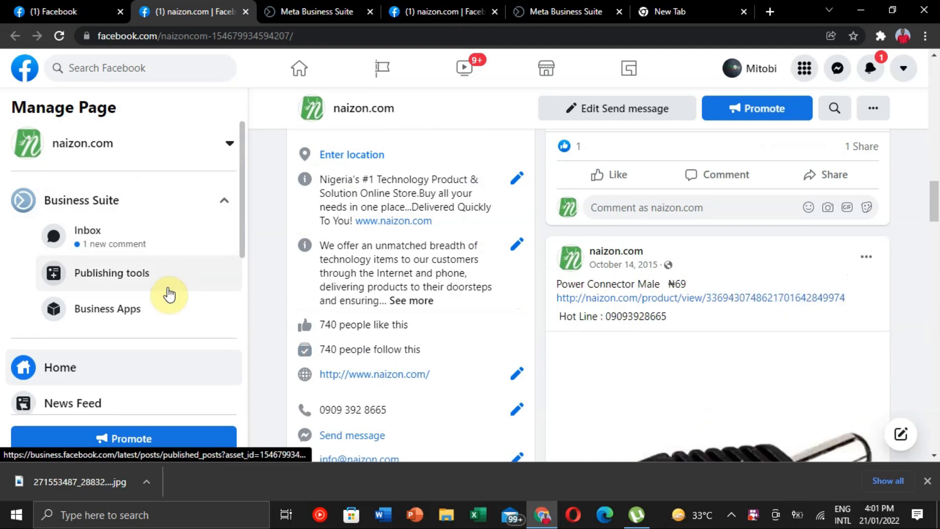
Preview the page's published posts in Business Suite, selecting a second post, then move to a blank tab.
left_click(111, 273)
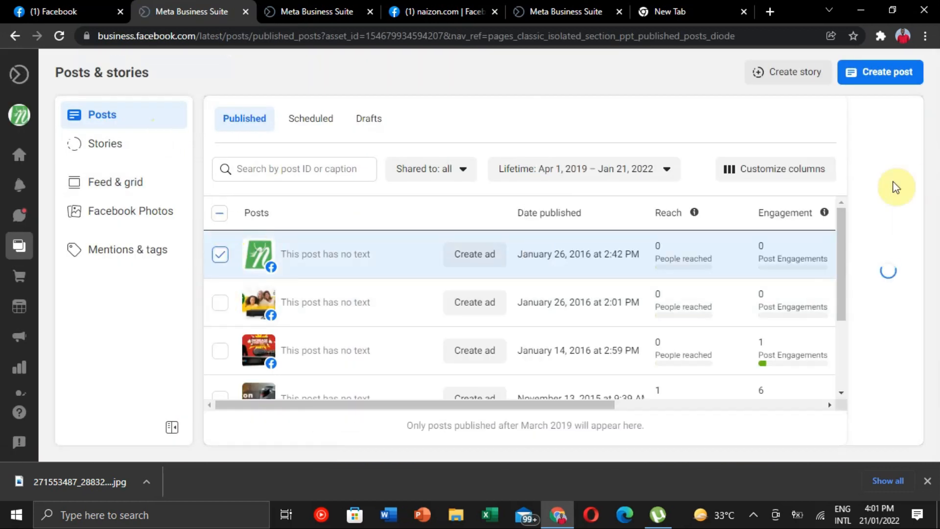
left_click(220, 303)
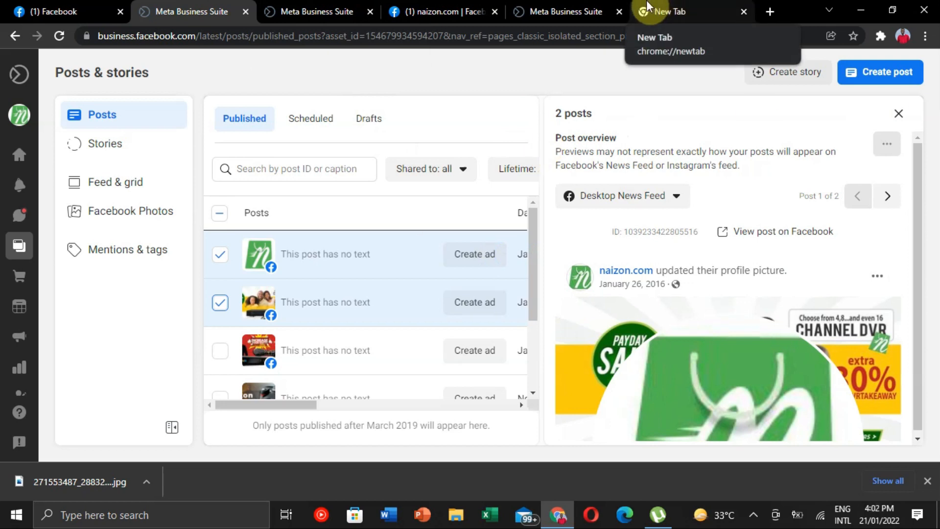
left_click(659, 11)
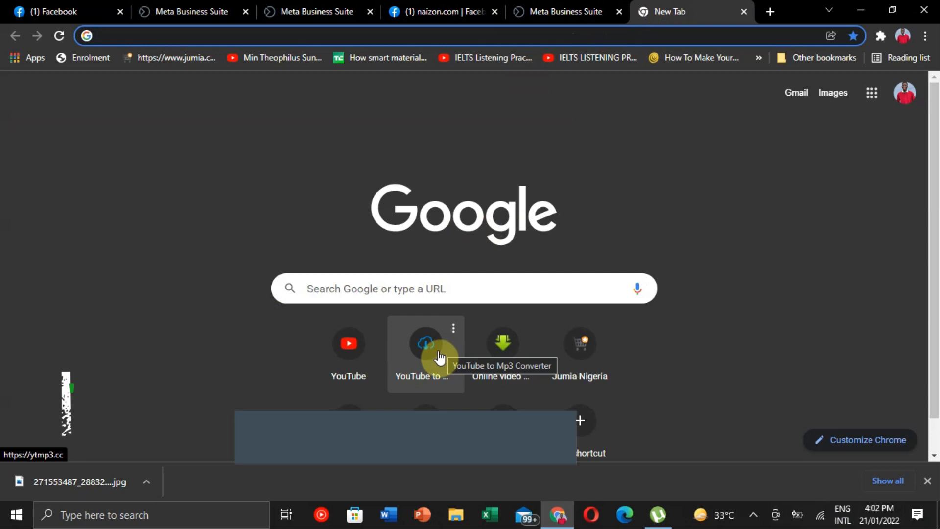
Search for Facebook Creator Studio and open its result.
type("facebook.com")
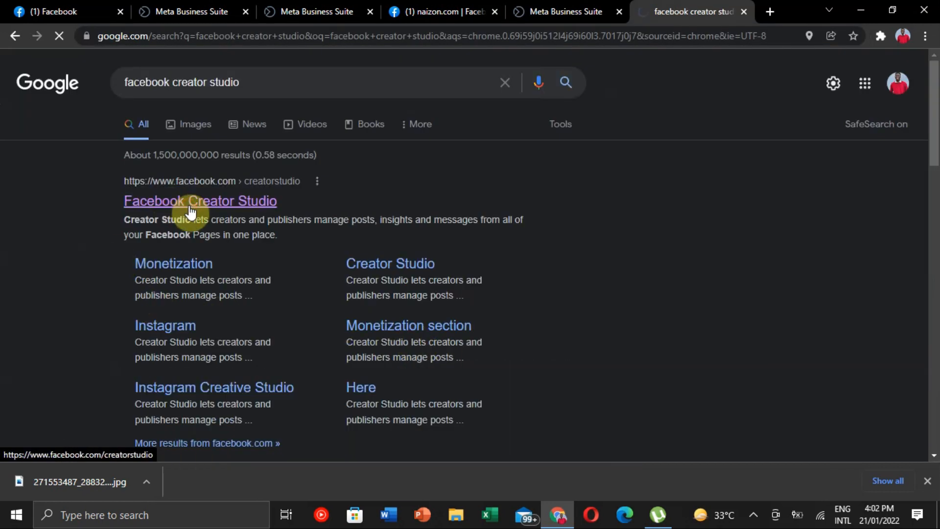
left_click(200, 201)
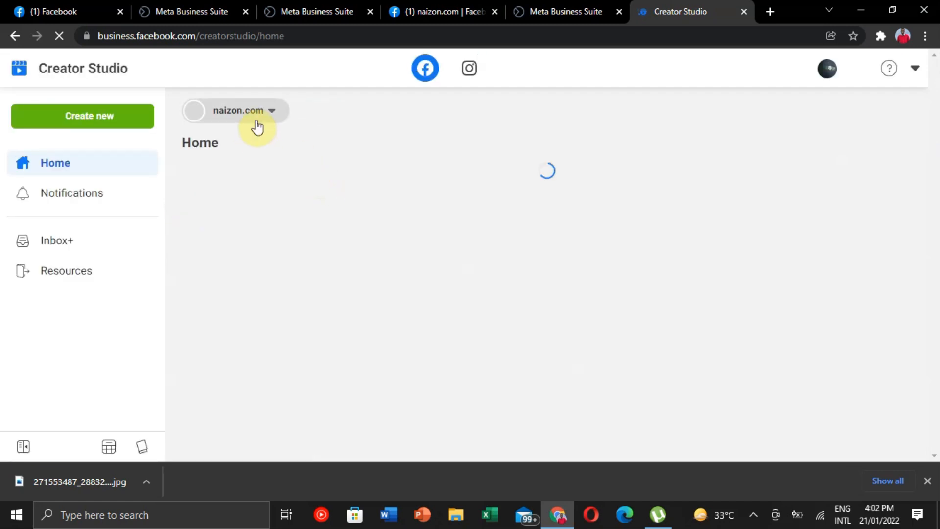
Select the naizon.com page in Creator Studio and show its Published posts list.
left_click(238, 110)
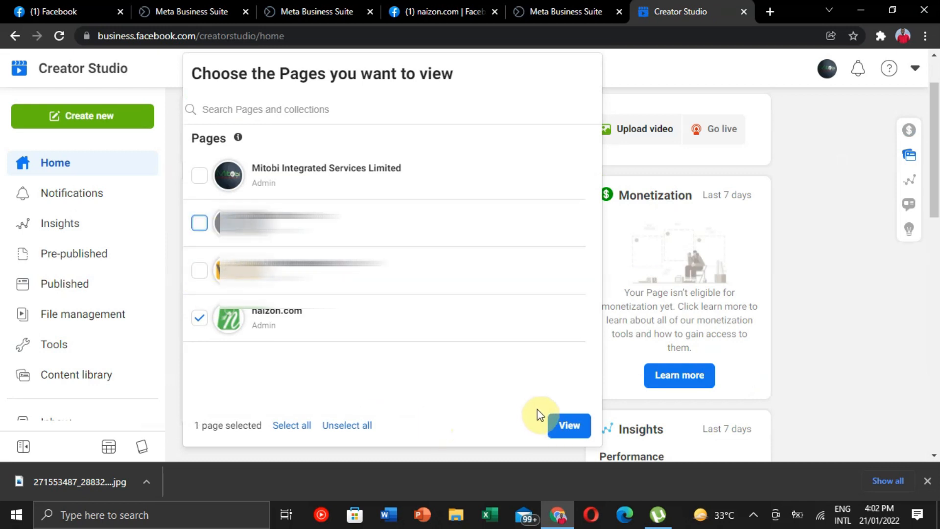
left_click(568, 425)
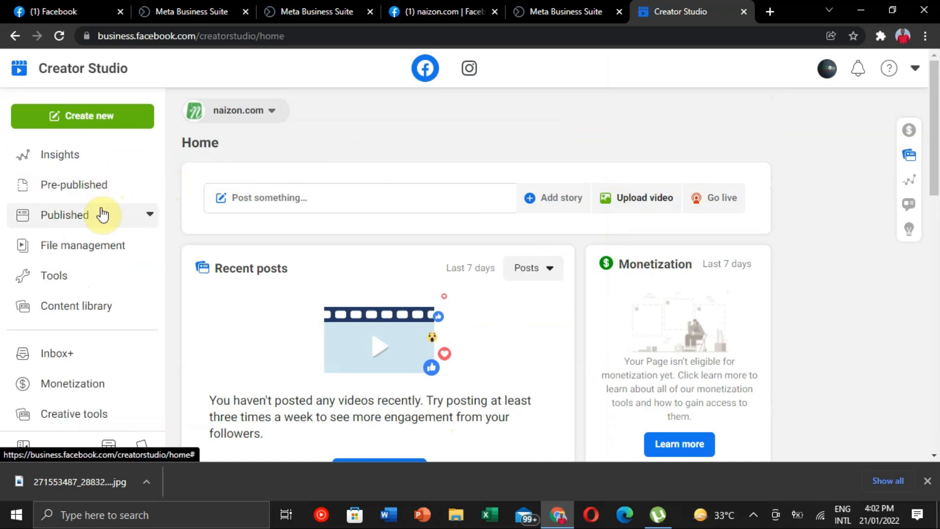
left_click(64, 215)
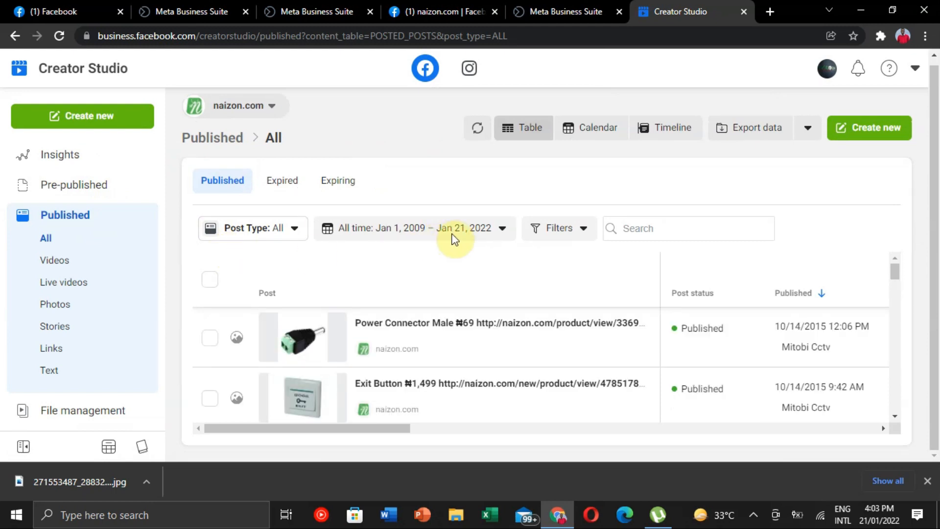
left_click(417, 227)
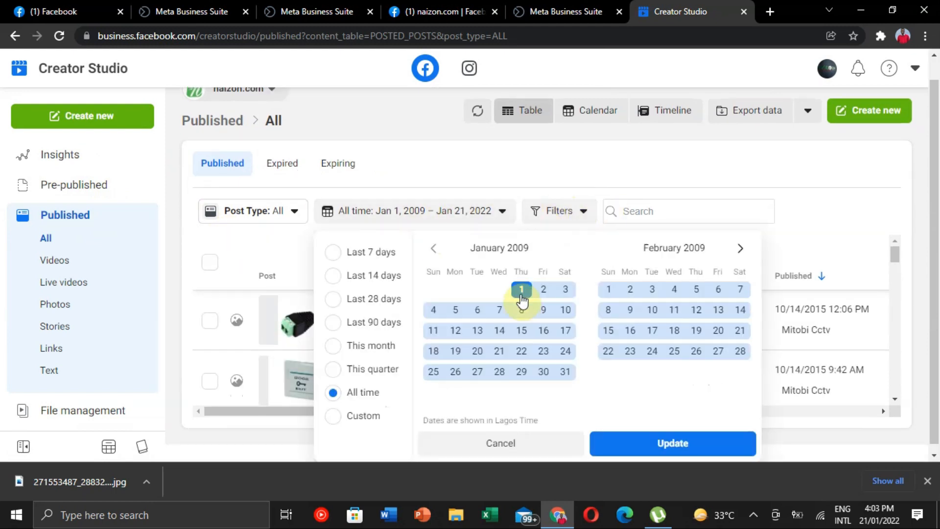
mouse_move(477, 310)
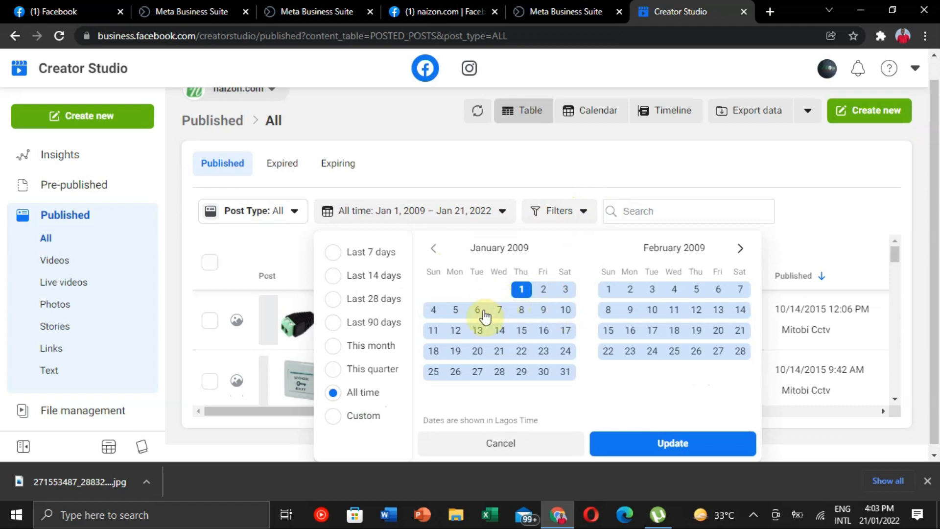
mouse_move(564, 310)
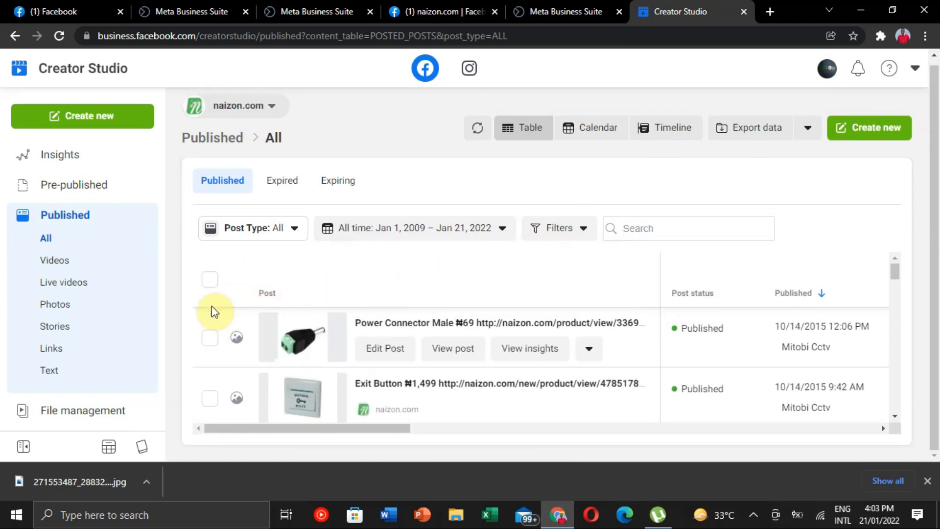
left_click(210, 280)
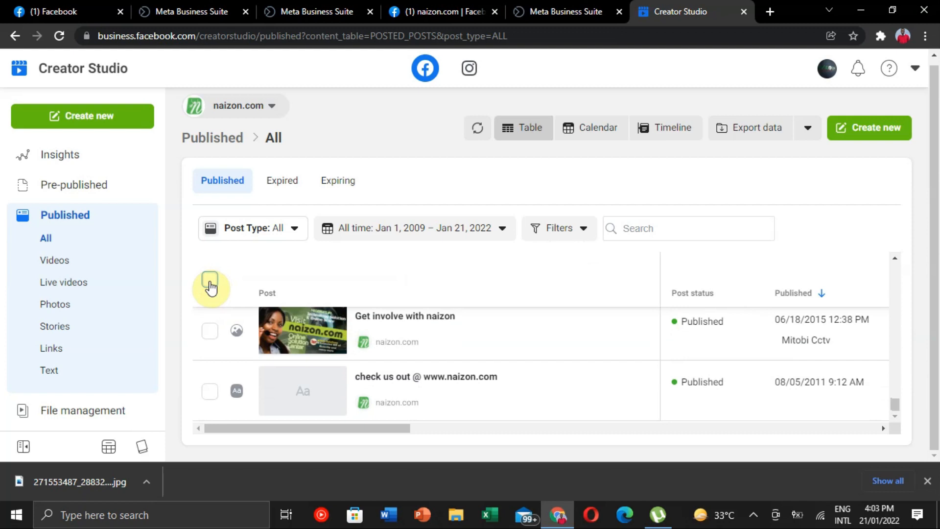
Select posts with the header checkbox and permanently delete the 25 selected published posts.
left_click(210, 280)
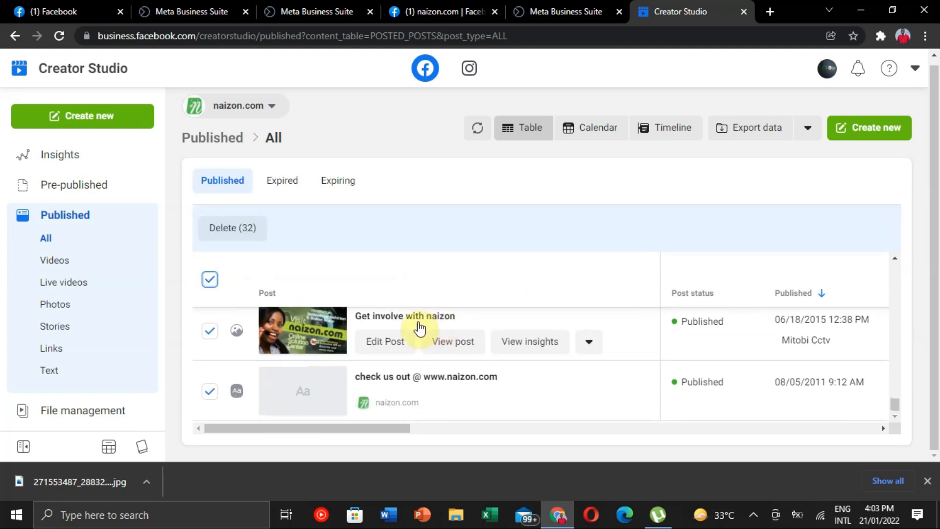
scroll("down", 3)
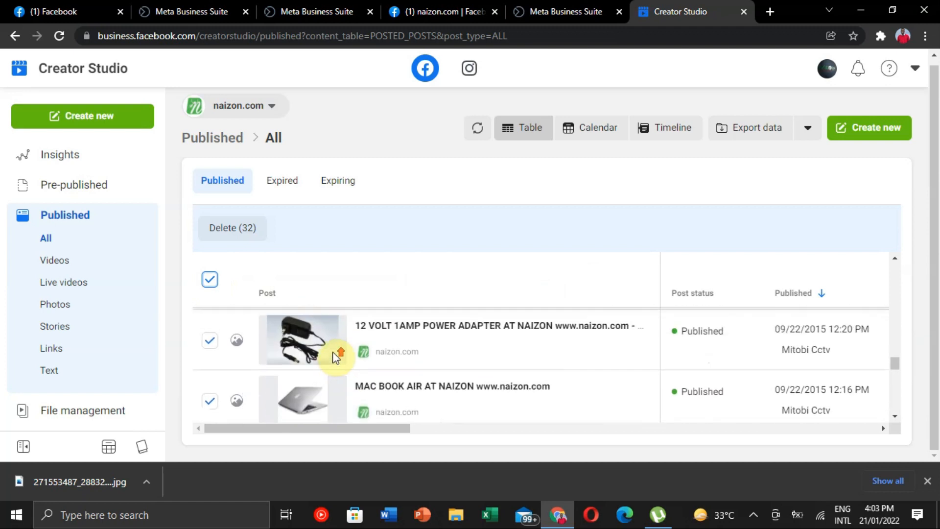
left_click(210, 280)
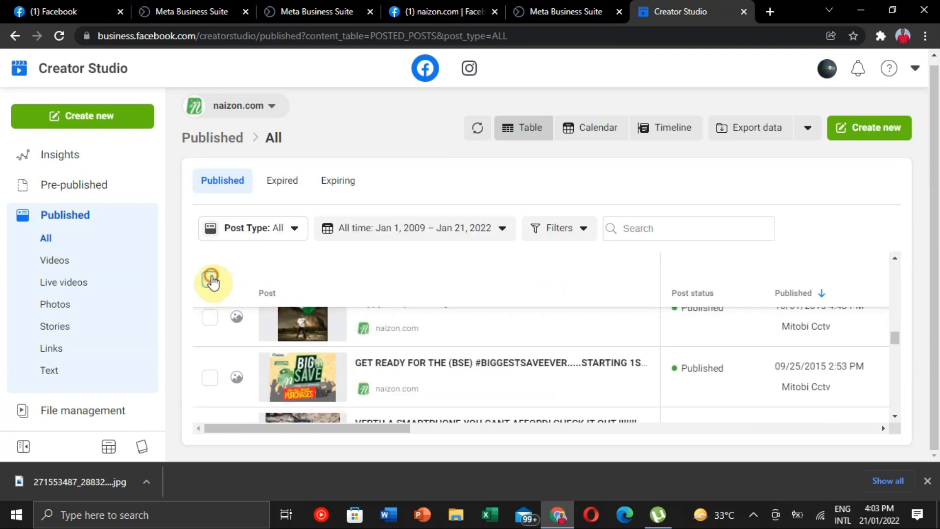
left_click(210, 280)
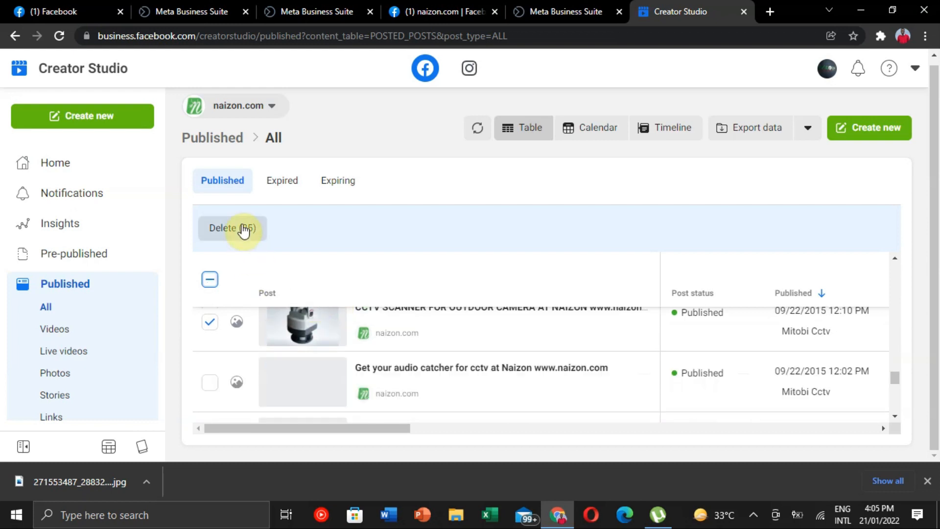
left_click(232, 227)
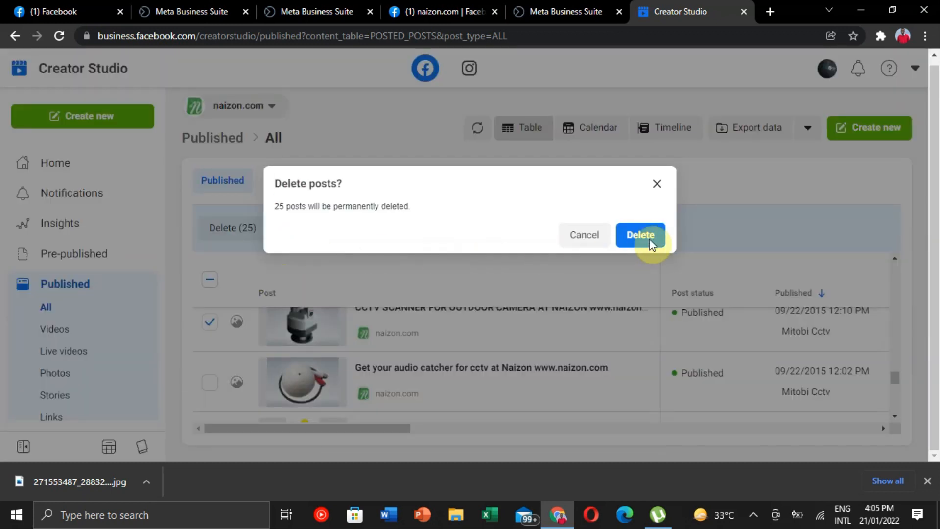
left_click(640, 234)
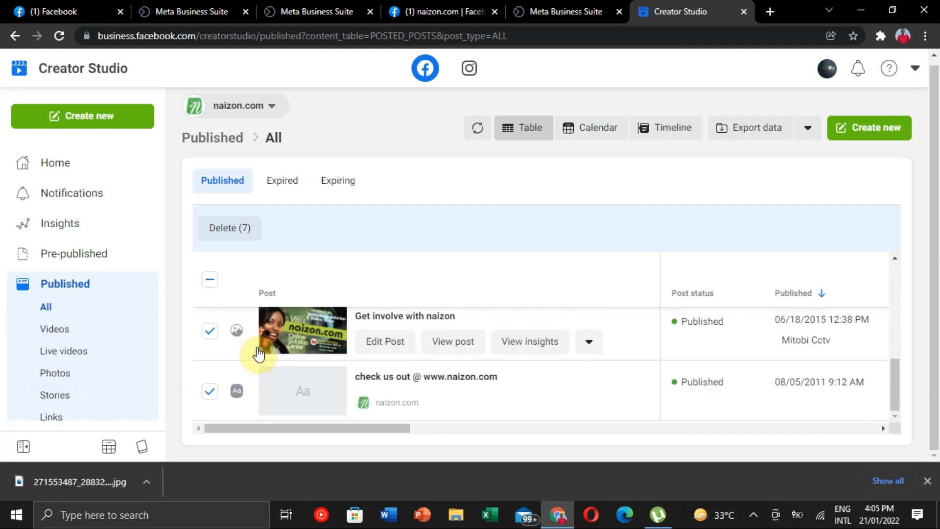
Permanently delete the last seven selected posts, then switch back to the Facebook tab.
scroll("down", 3)
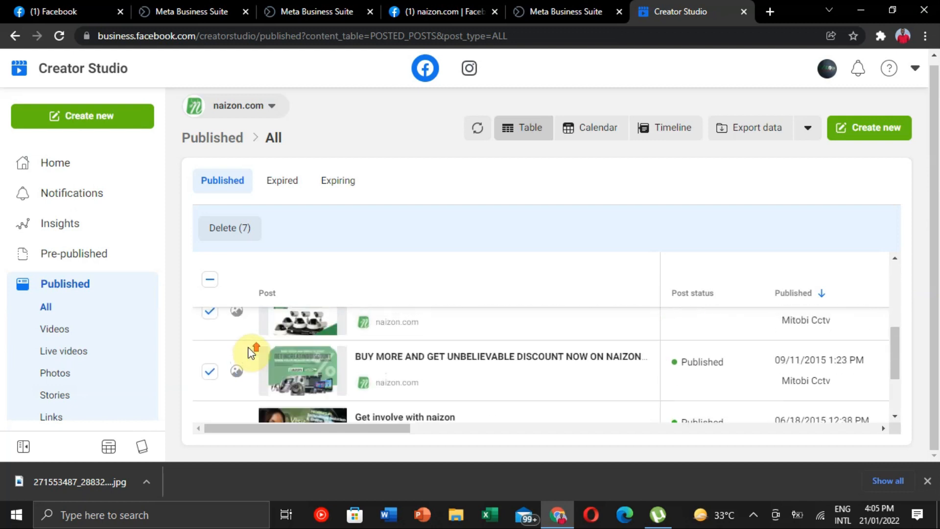
left_click(229, 227)
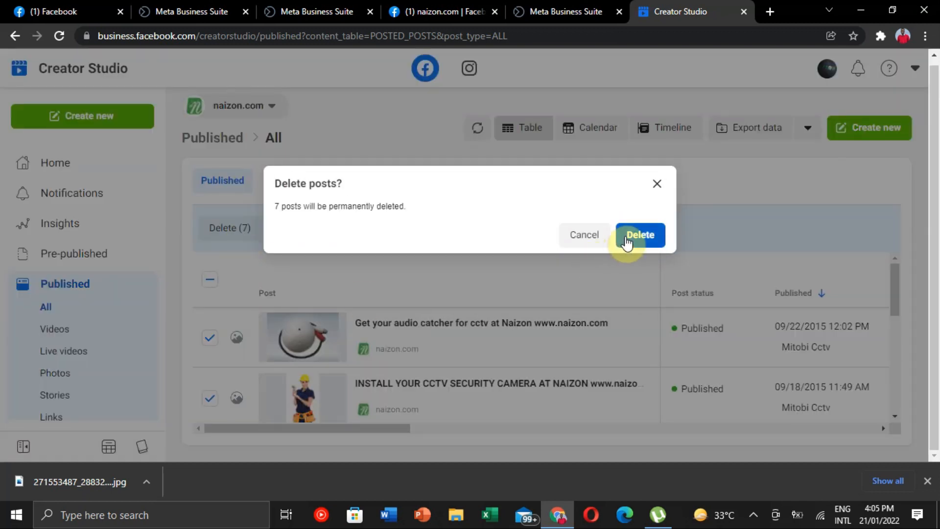
left_click(639, 235)
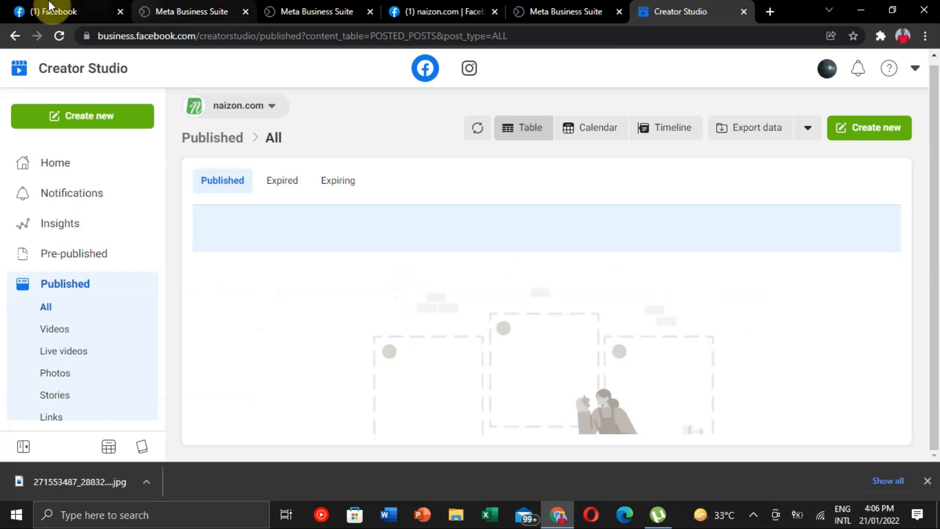
left_click(60, 12)
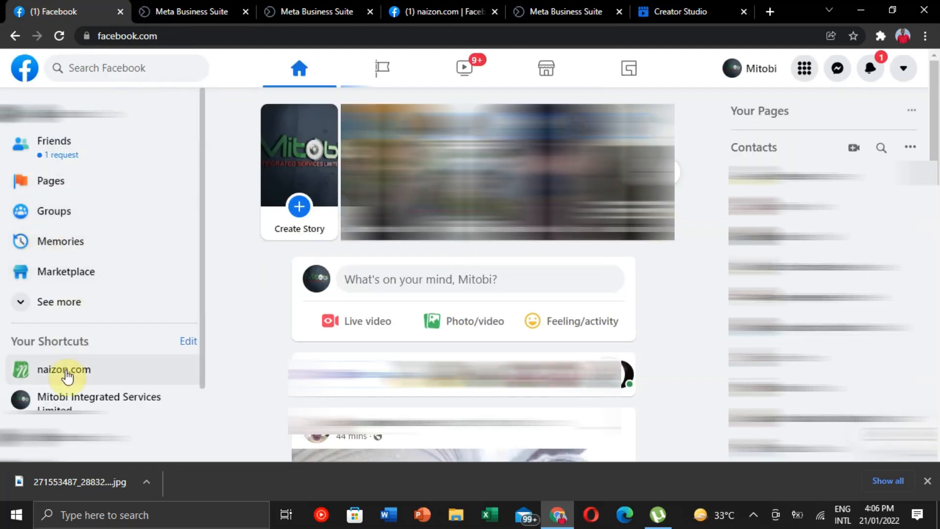